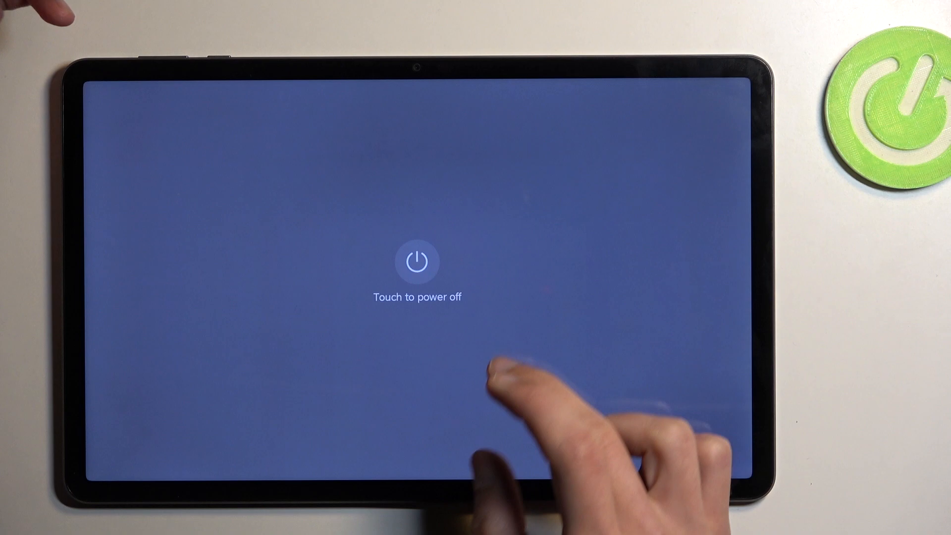
Power the tablet off so it can be restarted into recovery mode.
left_click(417, 260)
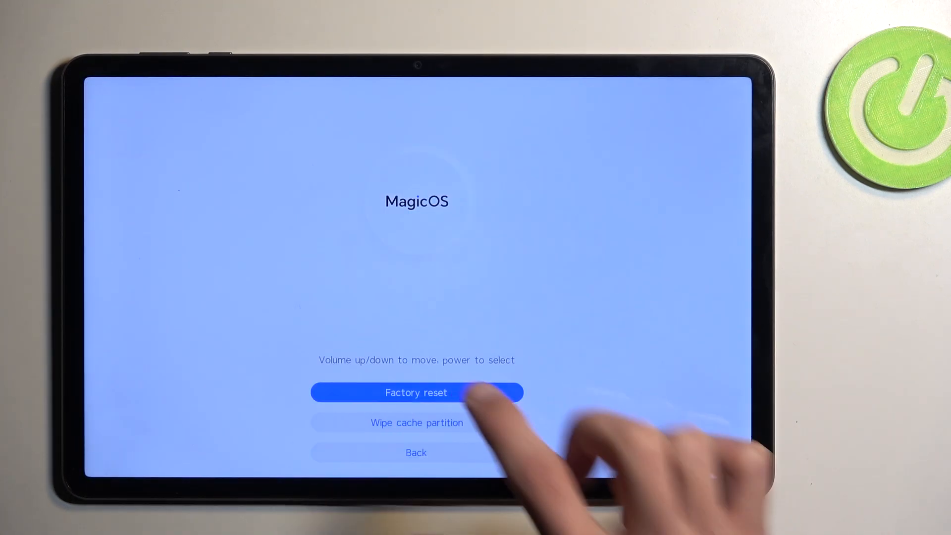
Choose Factory reset, confirm with the word 'yes', and start the wipe.
left_click(417, 392)
type("ye")
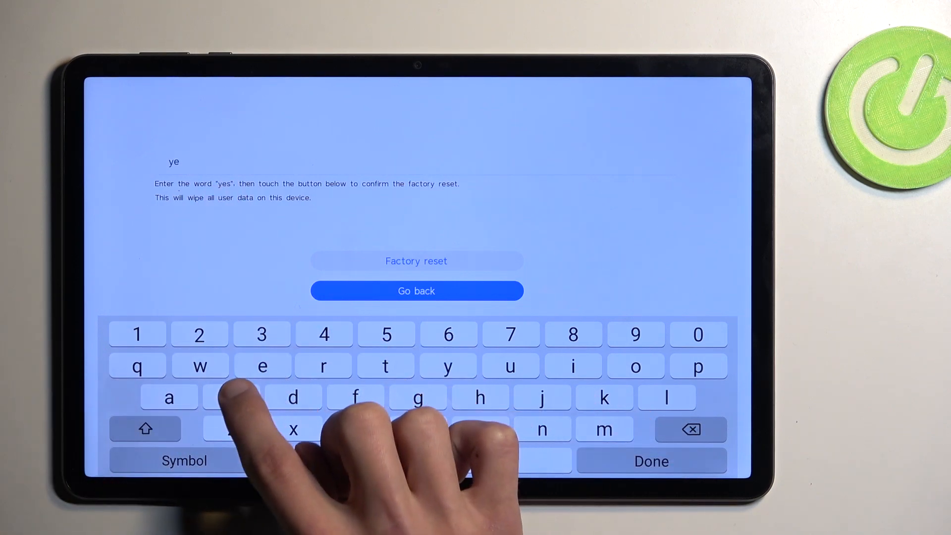
type("s")
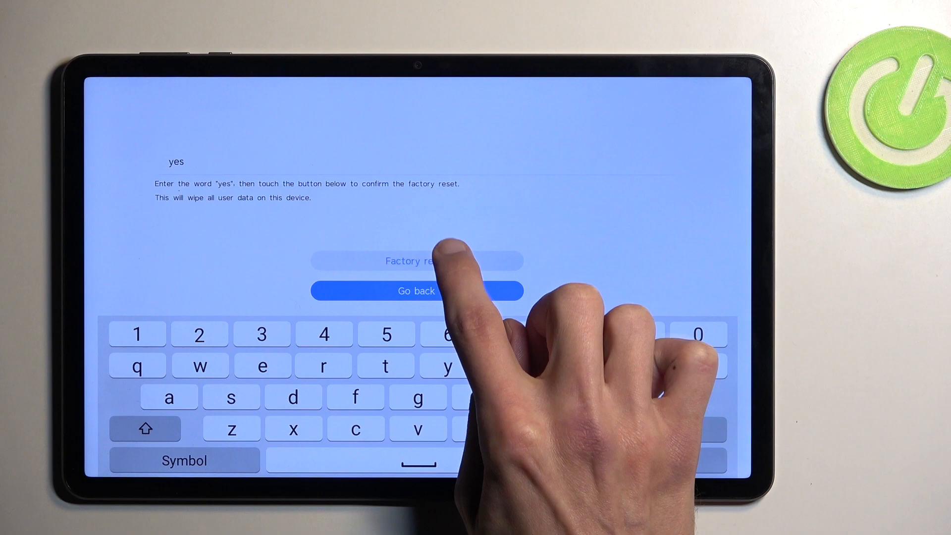
left_click(415, 261)
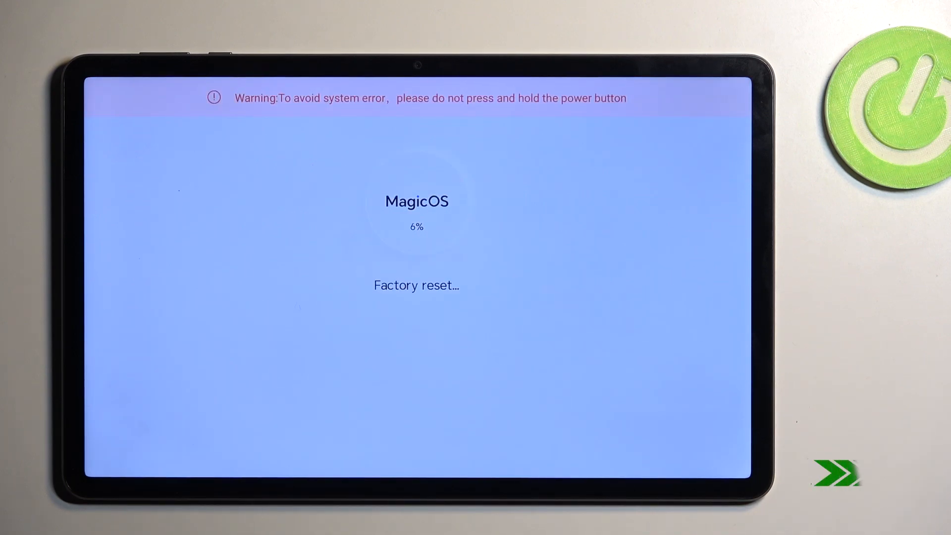